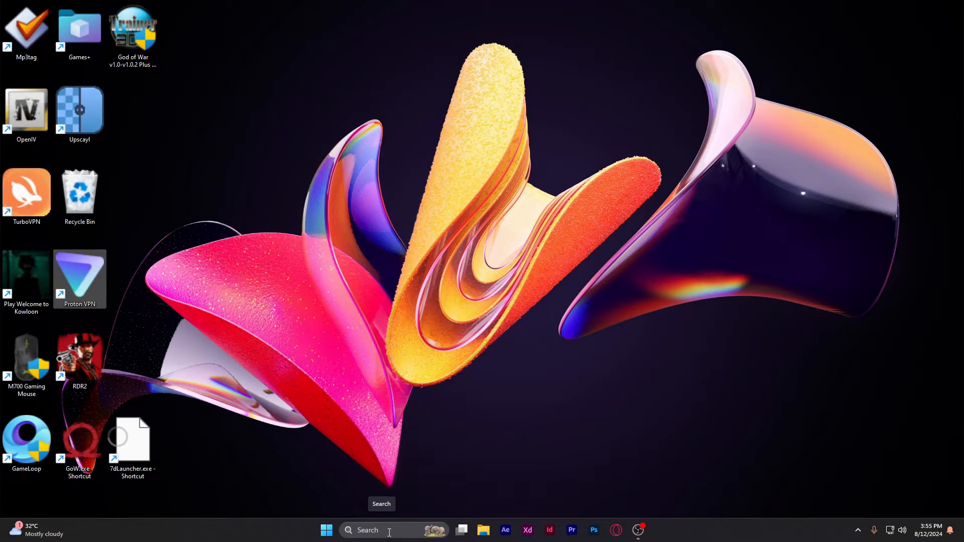
- Search 'fire' in Start and launch Windows Defender Firewall with Advanced Security
text(fire)
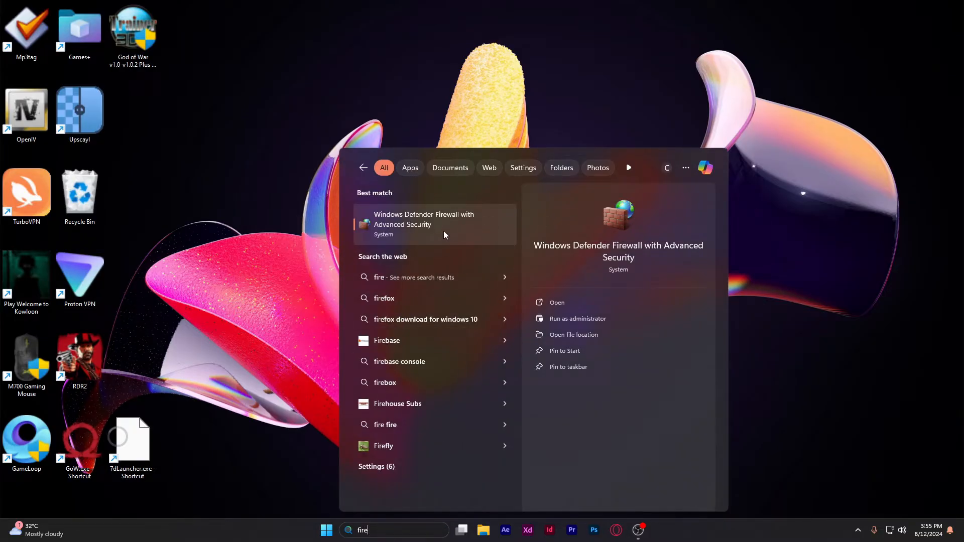
click(557, 302)
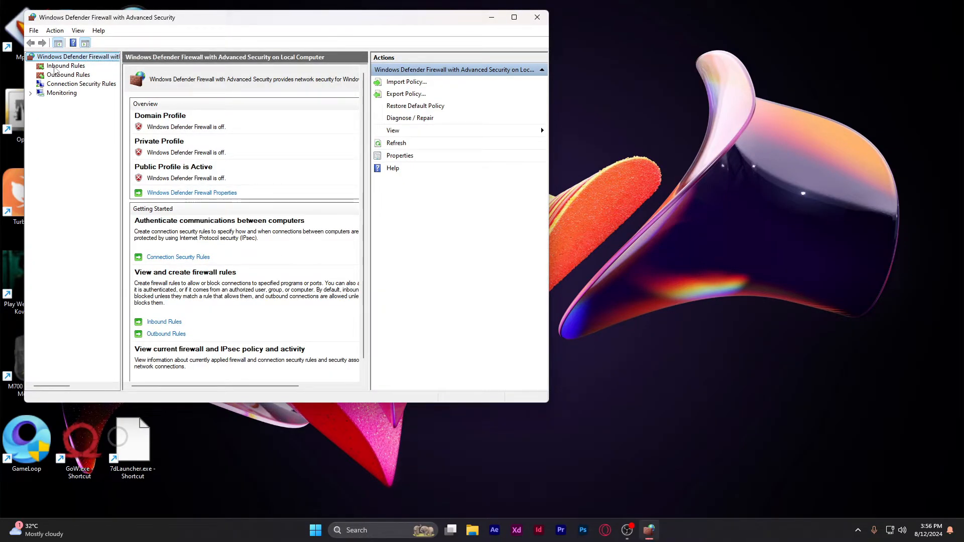
- Show Inbound Rules and begin a new inbound rule of type Program
click(66, 66)
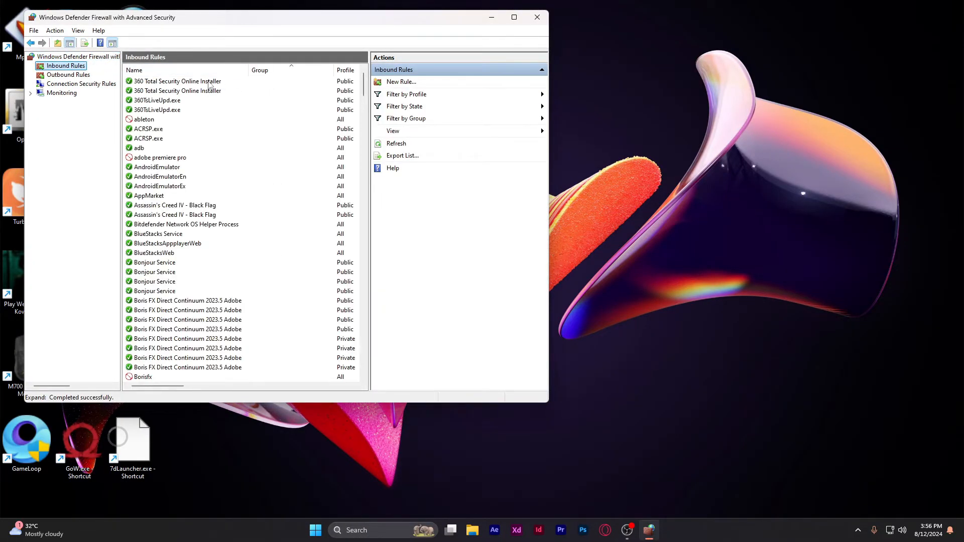
click(401, 82)
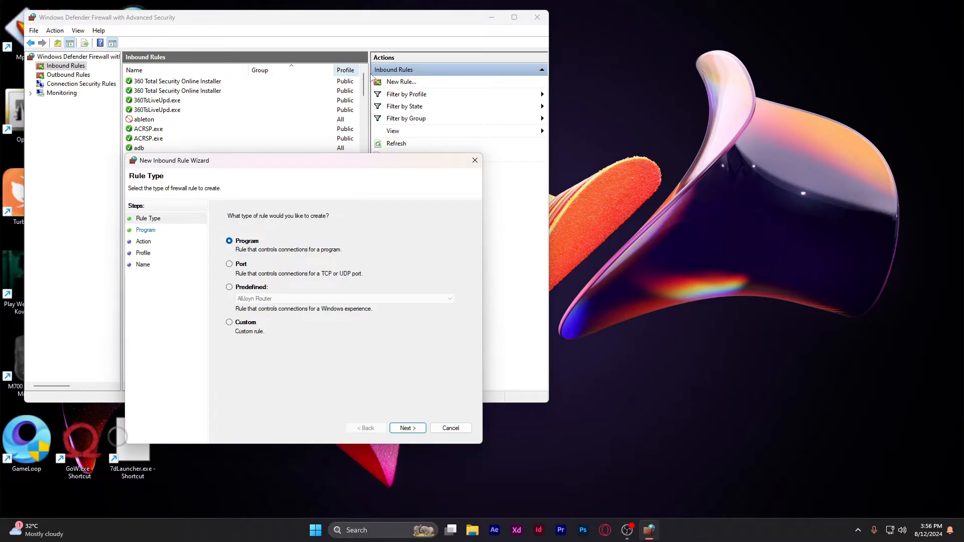
mouse_move(234, 170)
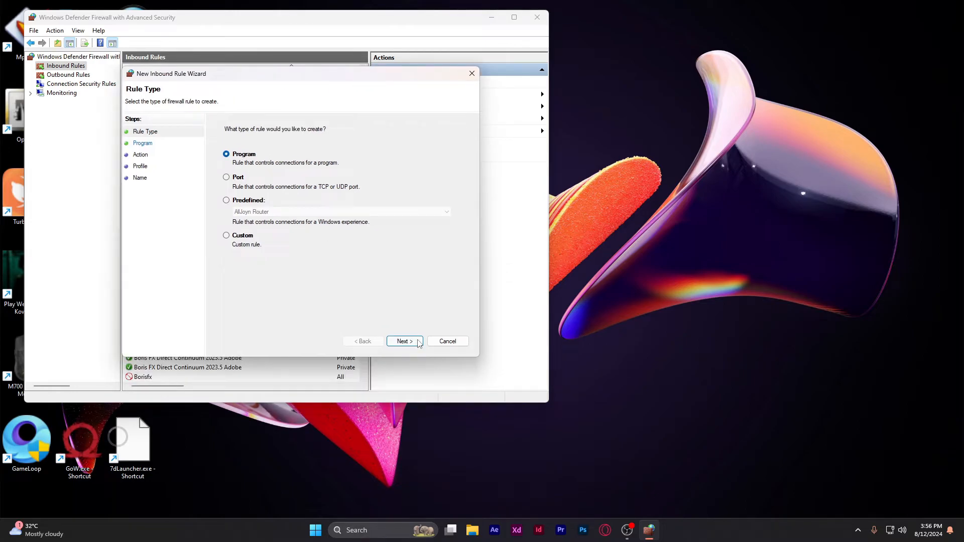
- Proceed to the program page and browse for a specific program path
click(403, 342)
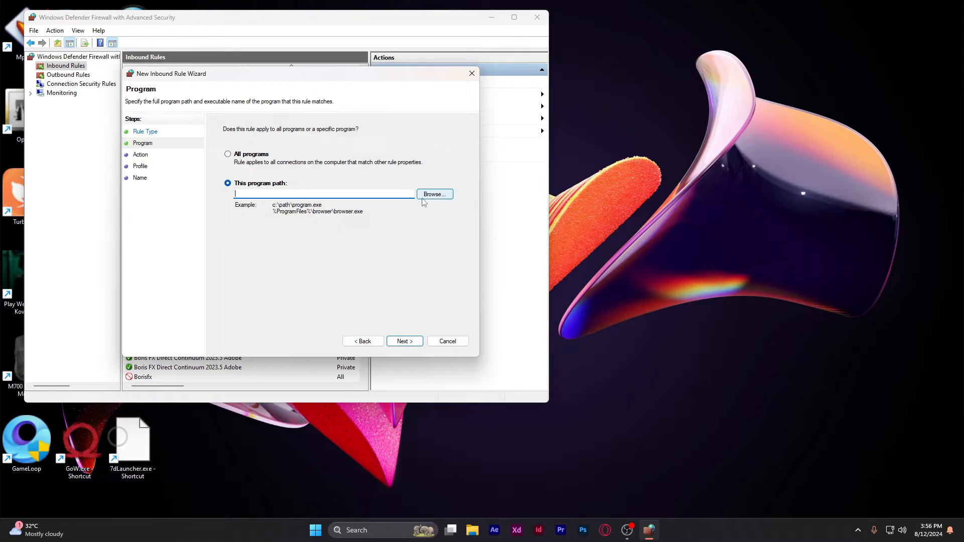
click(434, 194)
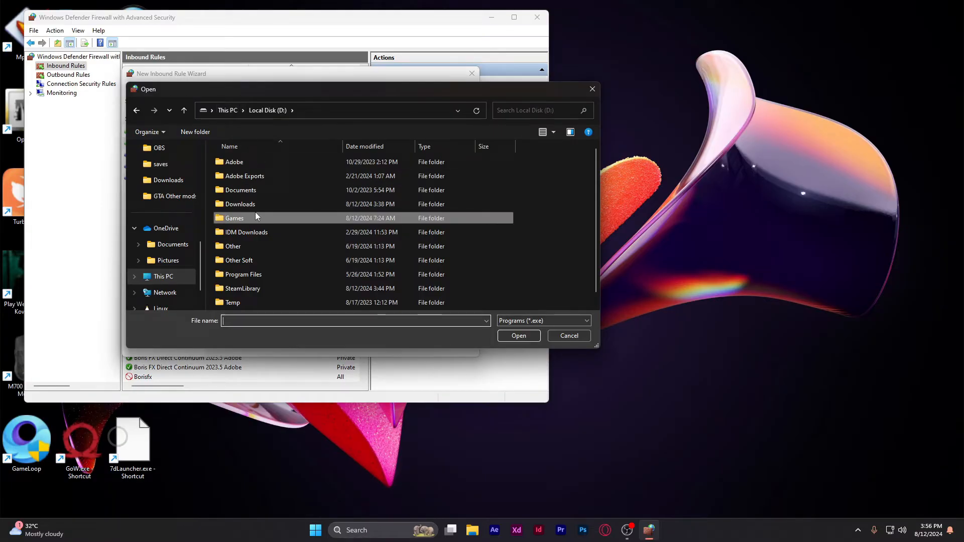
- Navigate D:\Games into the 7.Days.To.Die.v1.0.B333 folder and choose 7DaysToDie_EAC.exe as the program
double_click(234, 218)
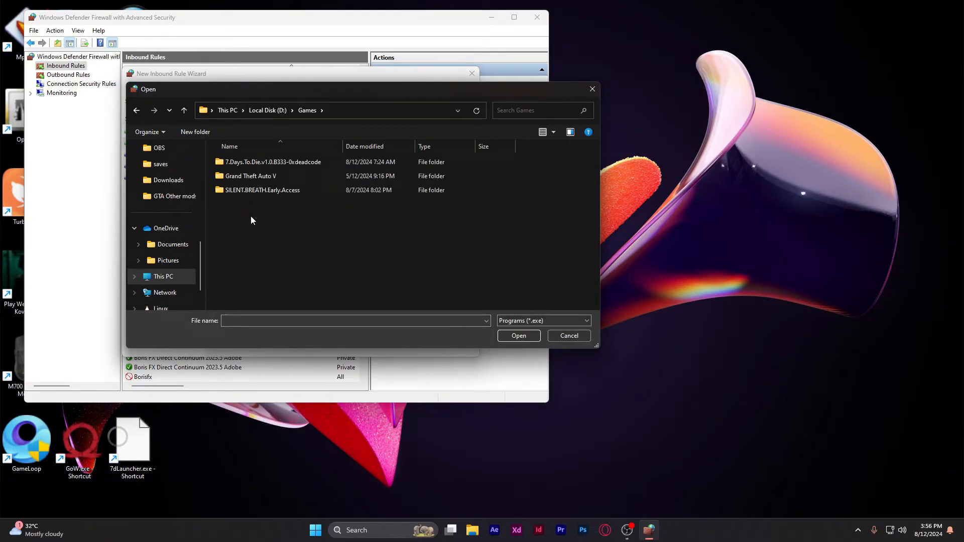
double_click(272, 162)
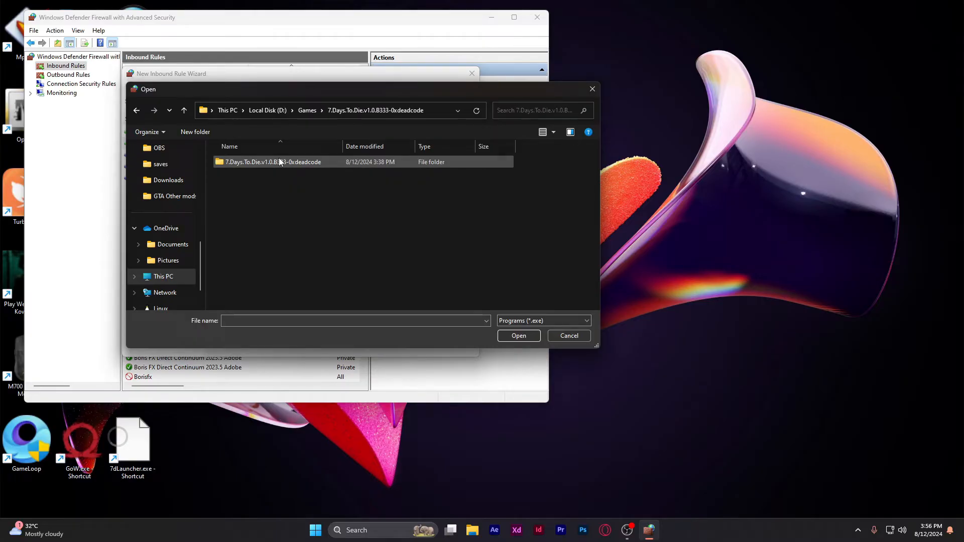
double_click(272, 161)
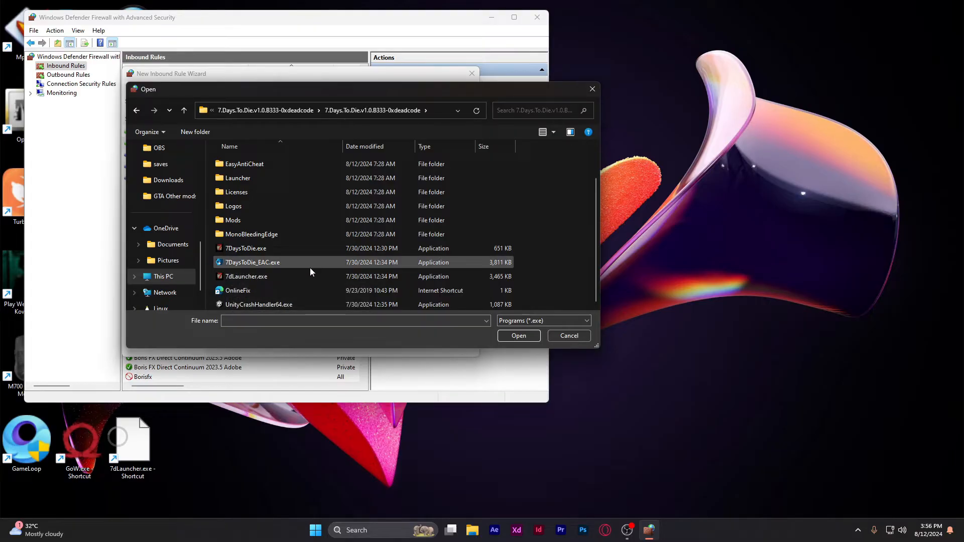
mouse_move(297, 265)
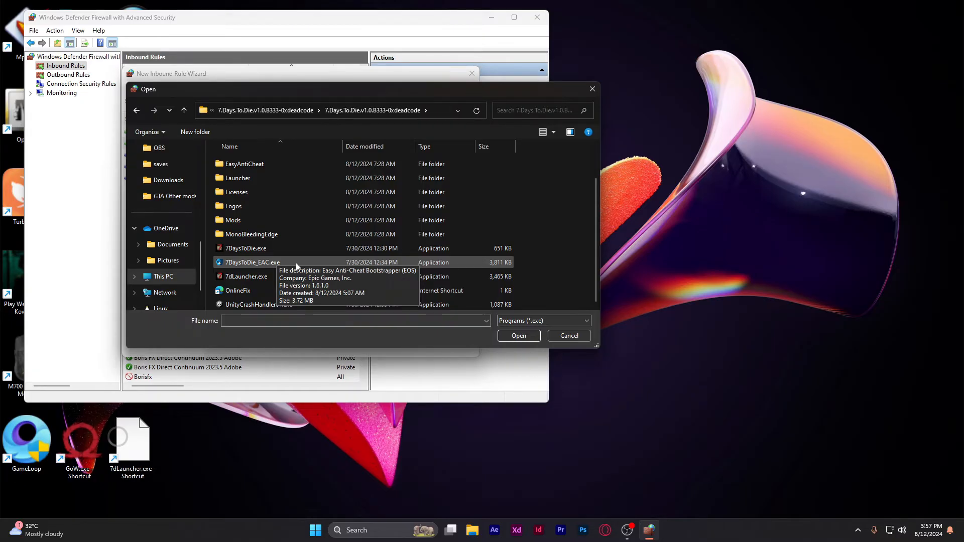
click(518, 335)
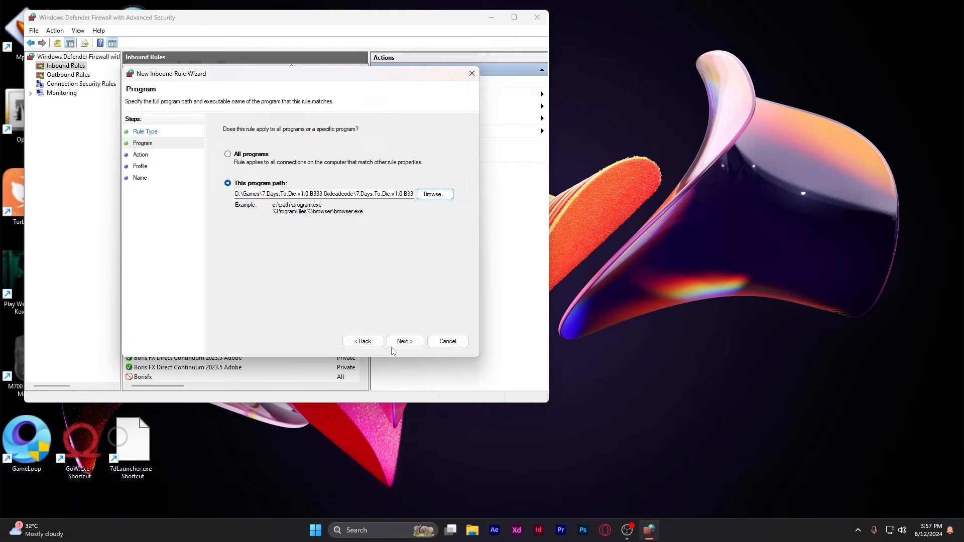
- Keep Block the connection, name the rule 'FUCK IT 101' and finish creating it
click(404, 342)
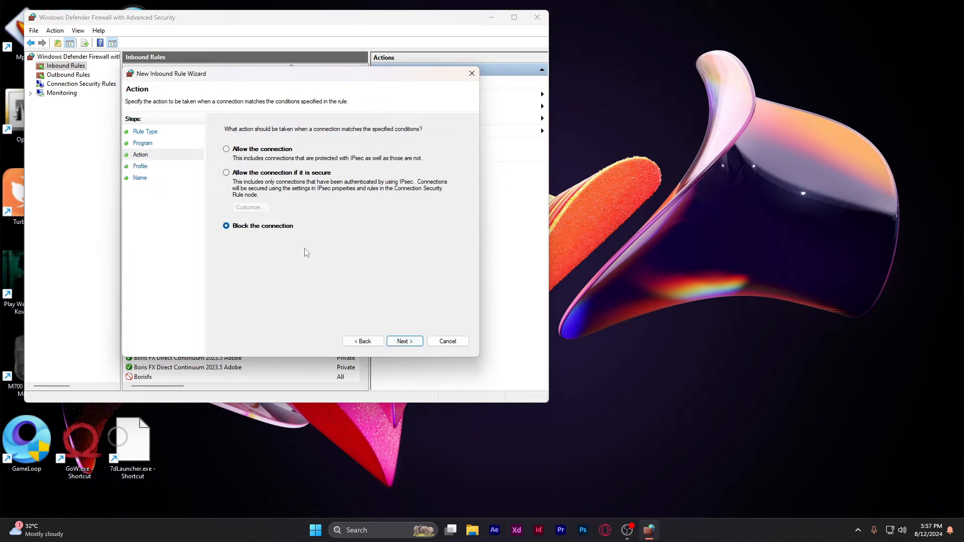
click(404, 342)
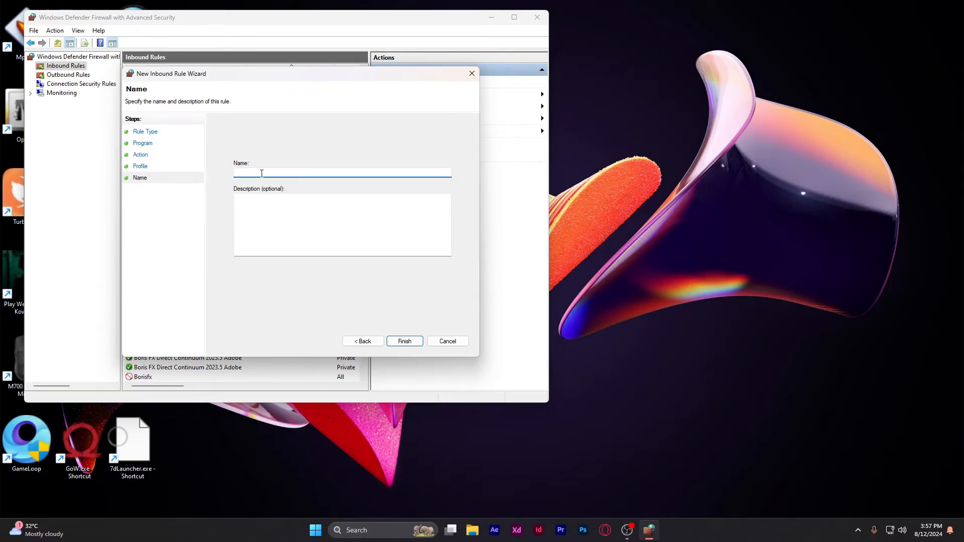
text(FUCK)
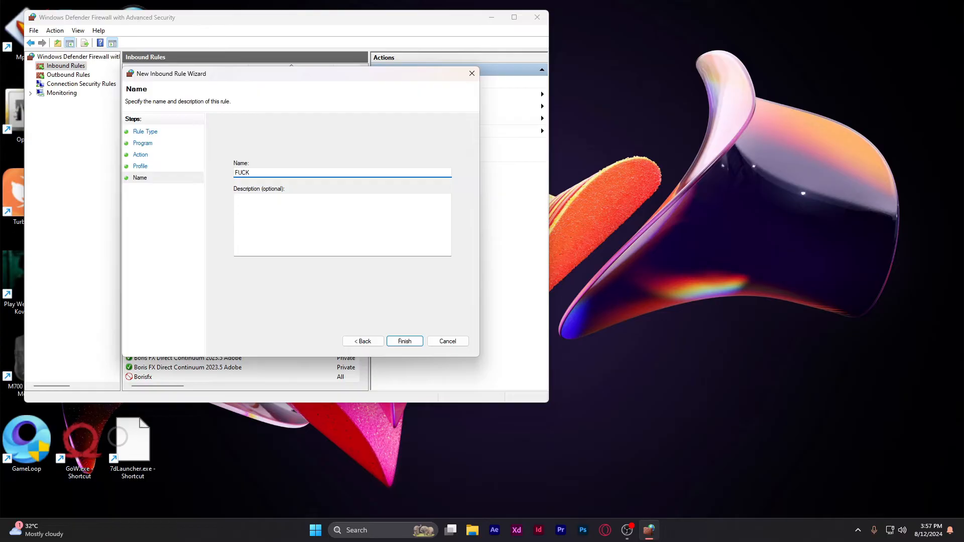
text(IT 101)
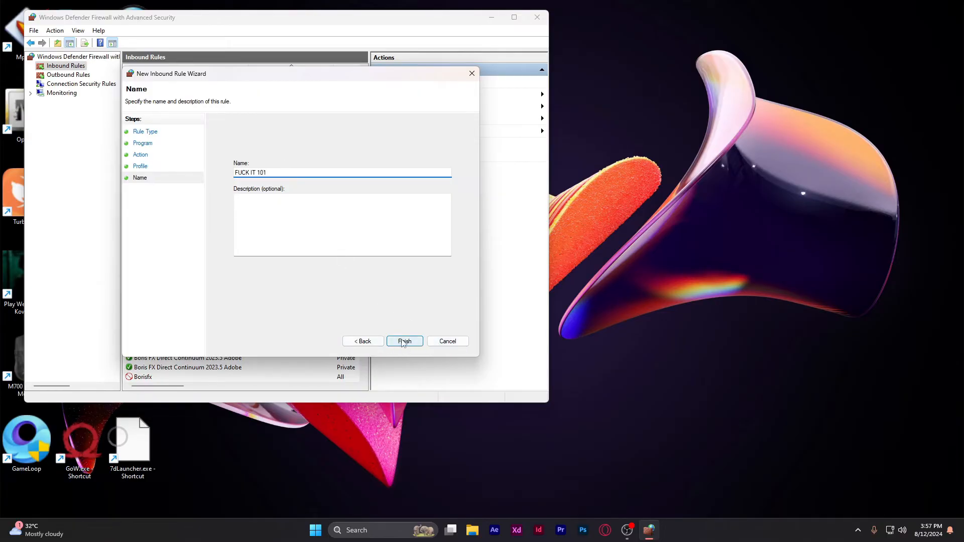
click(405, 341)
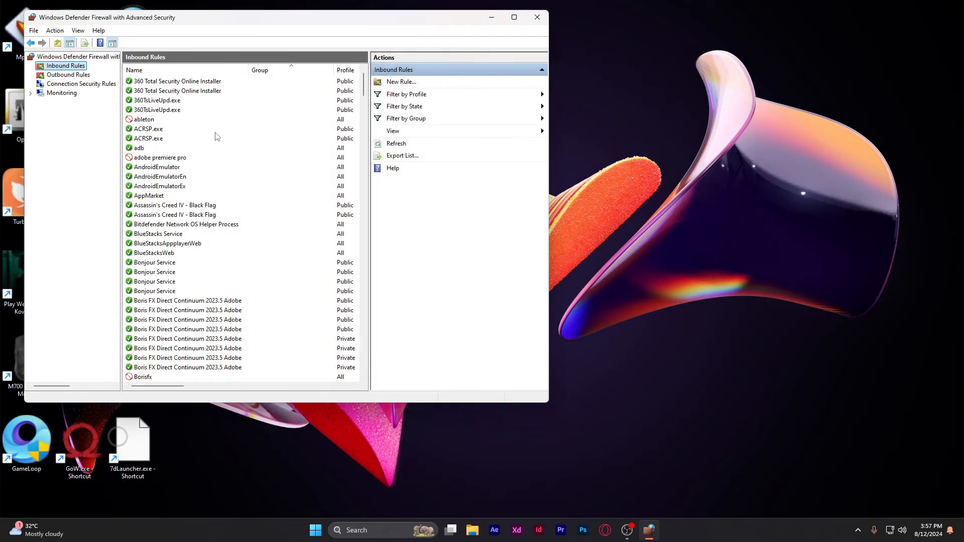
- Close the firewall console and launch File Explorer at Home from the taskbar
click(536, 17)
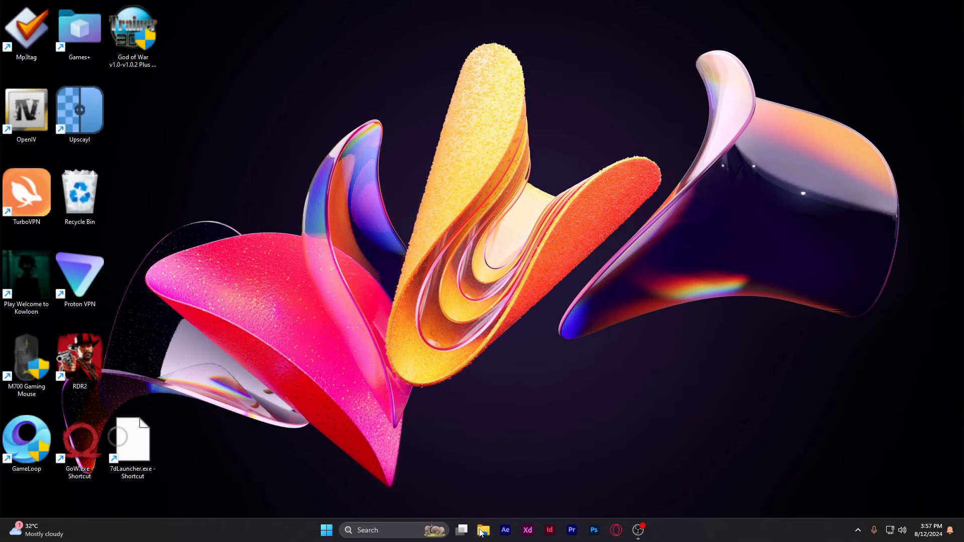
click(483, 530)
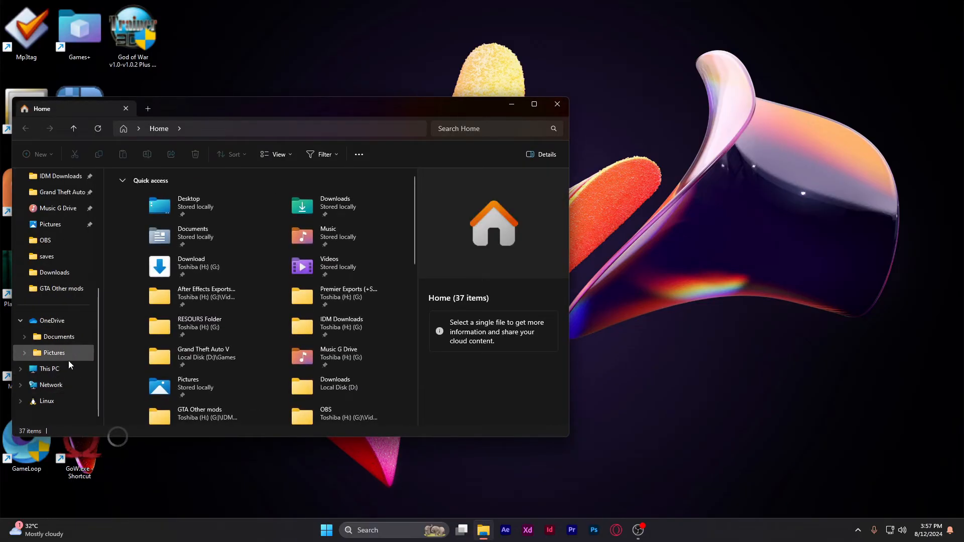